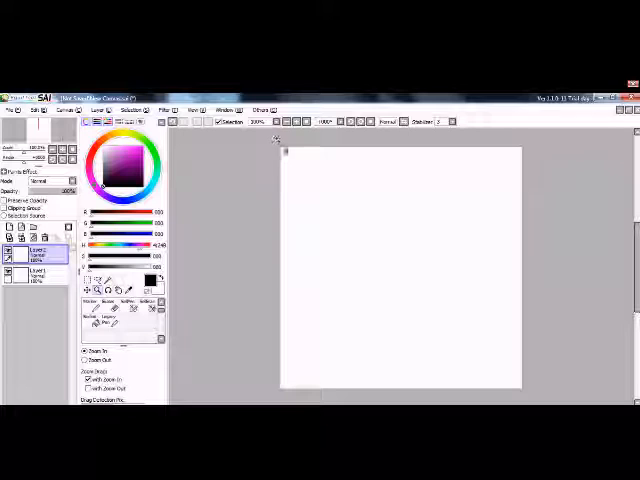
Drag a short curved black brush stroke near the centre of the blank canvas
left_click_drag(395, 230, 425, 243)
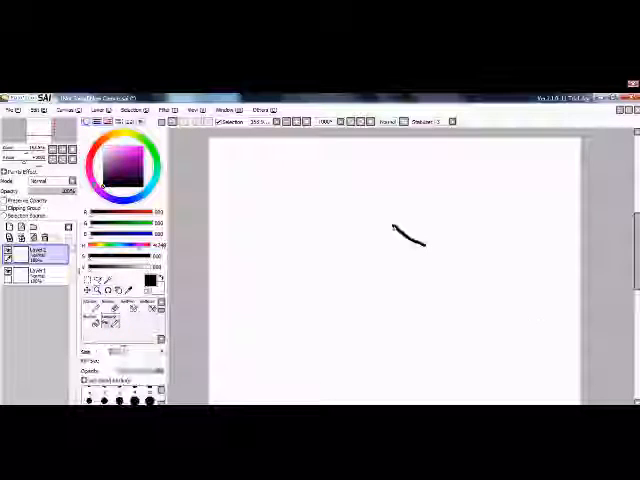